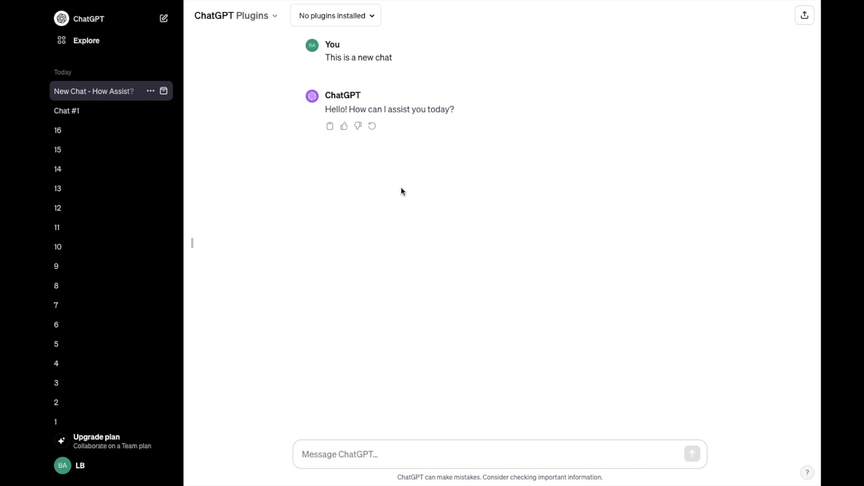
pyautogui.moveTo(77, 168)
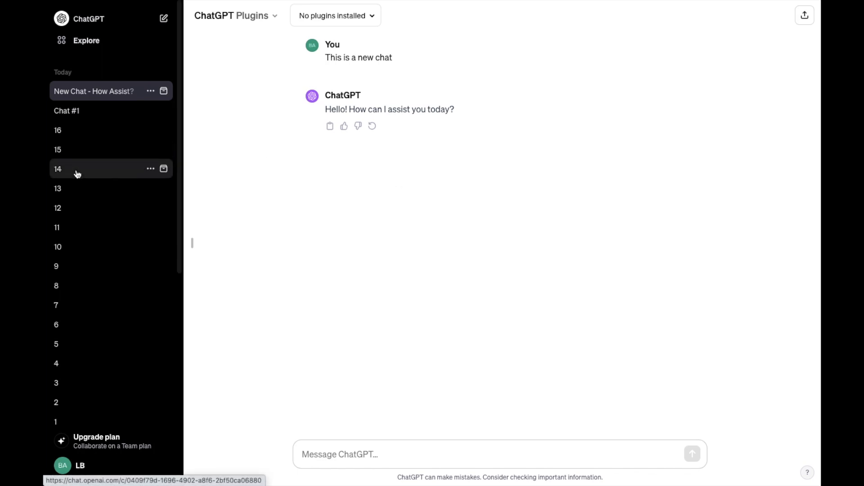
pyautogui.moveTo(287, 180)
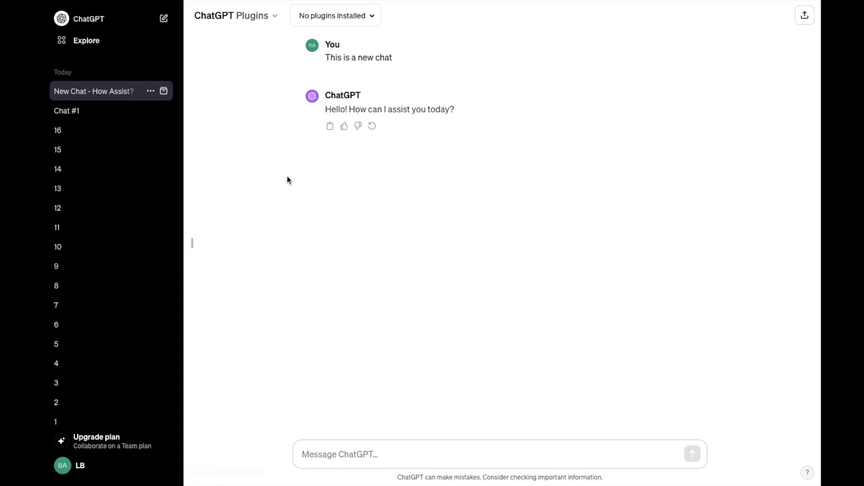
# Open the account menu from the profile name at the bottom of the sidebar.
pyautogui.click(72, 465)
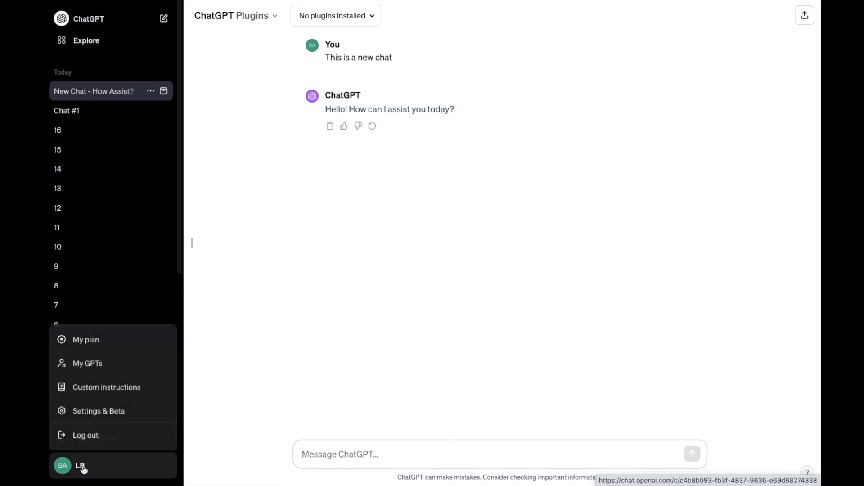
pyautogui.moveTo(98, 410)
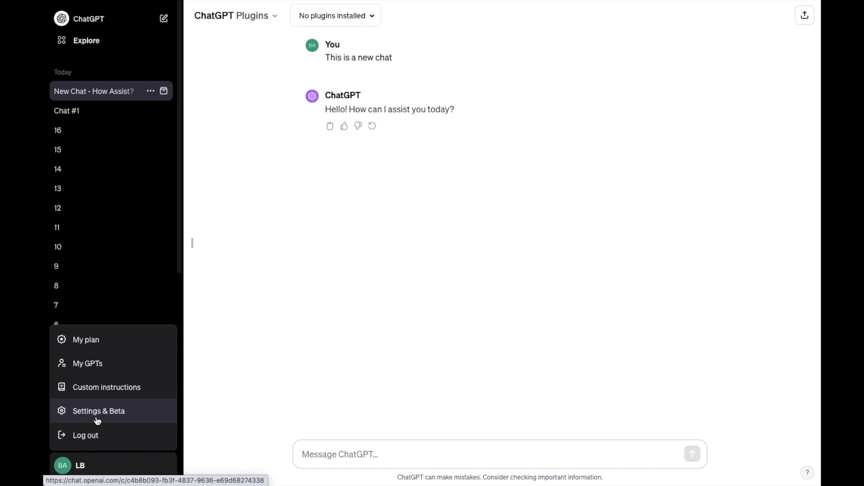
# Open Settings & Beta to view the General tab's Delete all chats button, then close it.
pyautogui.click(98, 411)
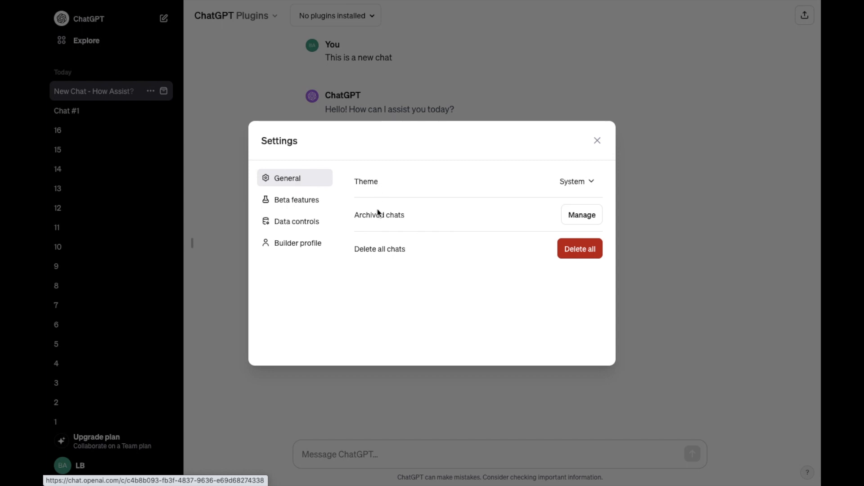
pyautogui.moveTo(491, 278)
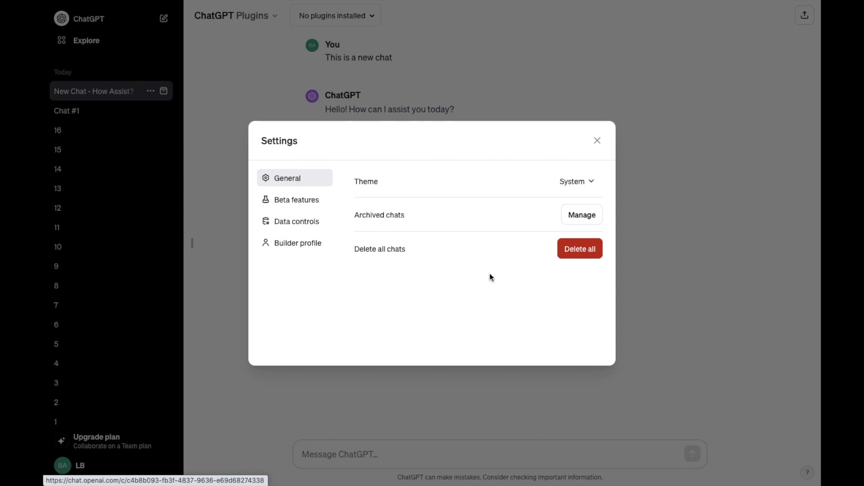
pyautogui.moveTo(579, 249)
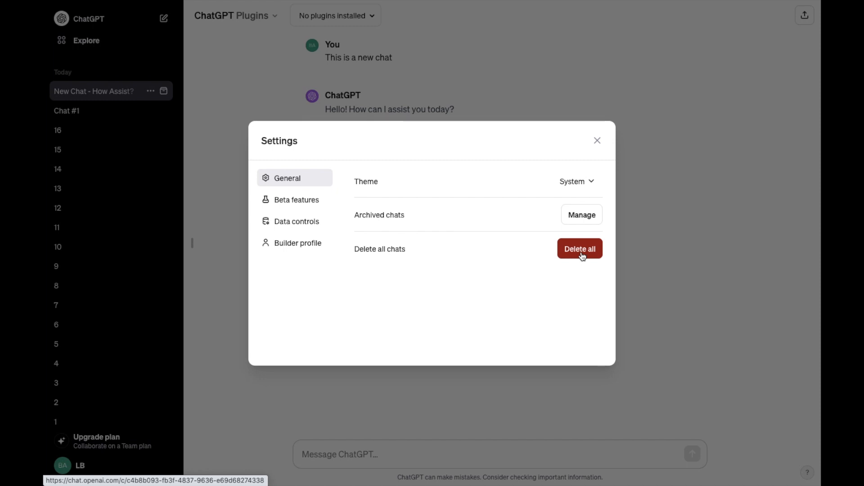
pyautogui.moveTo(596, 141)
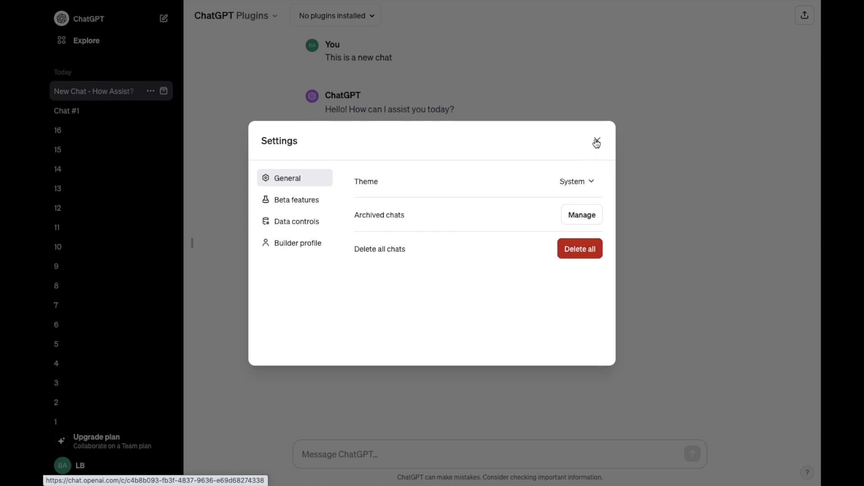
pyautogui.click(596, 142)
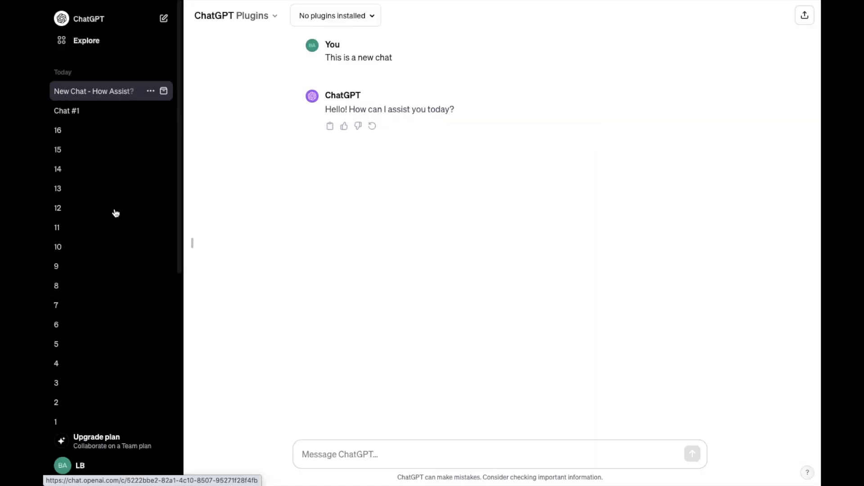
pyautogui.moveTo(313, 211)
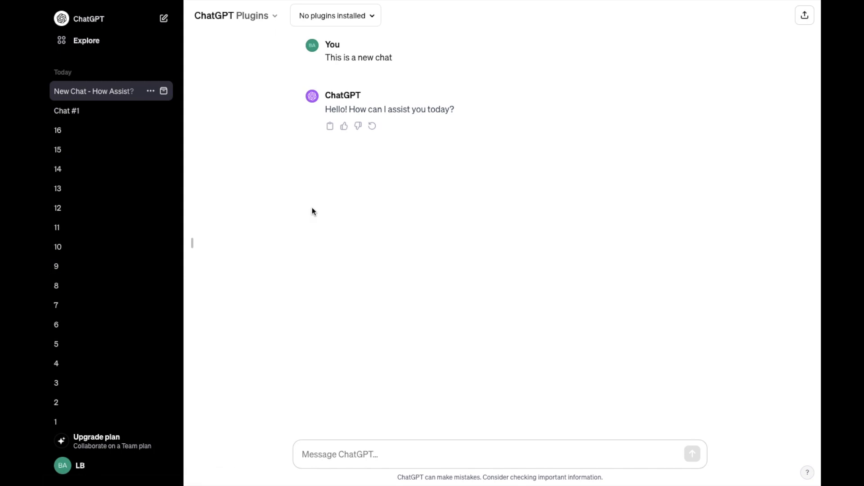